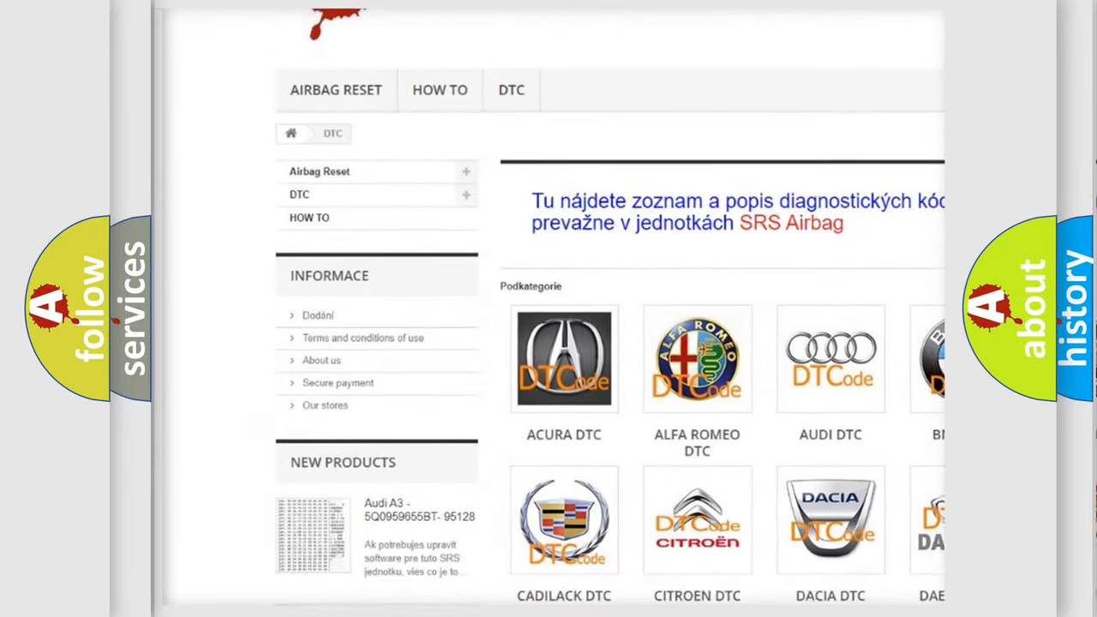
scroll("down", 3)
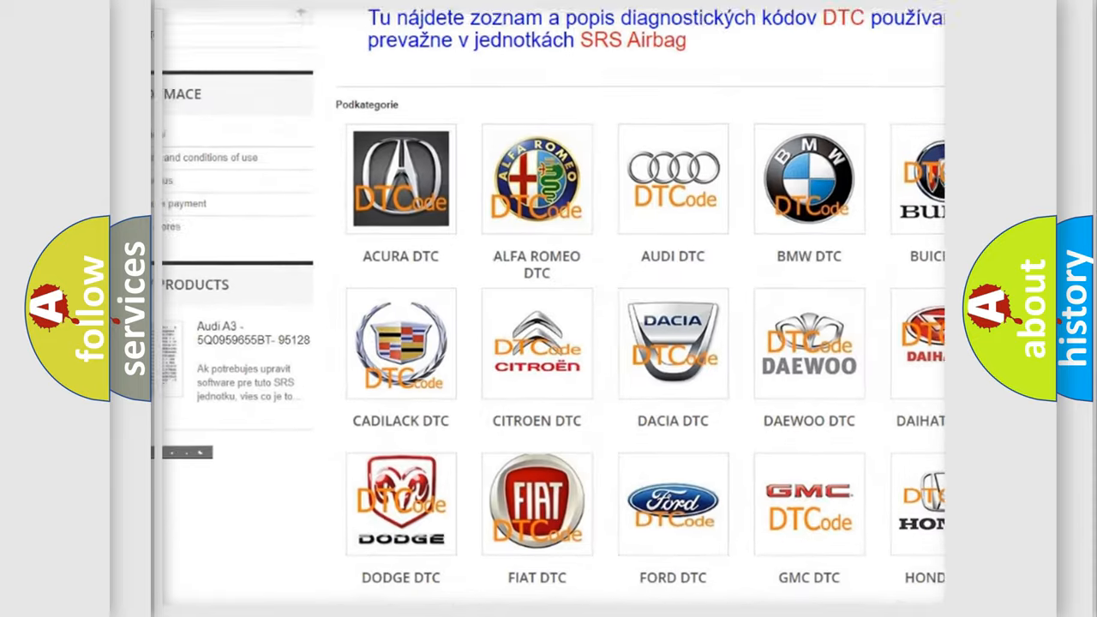
scroll("down", 3)
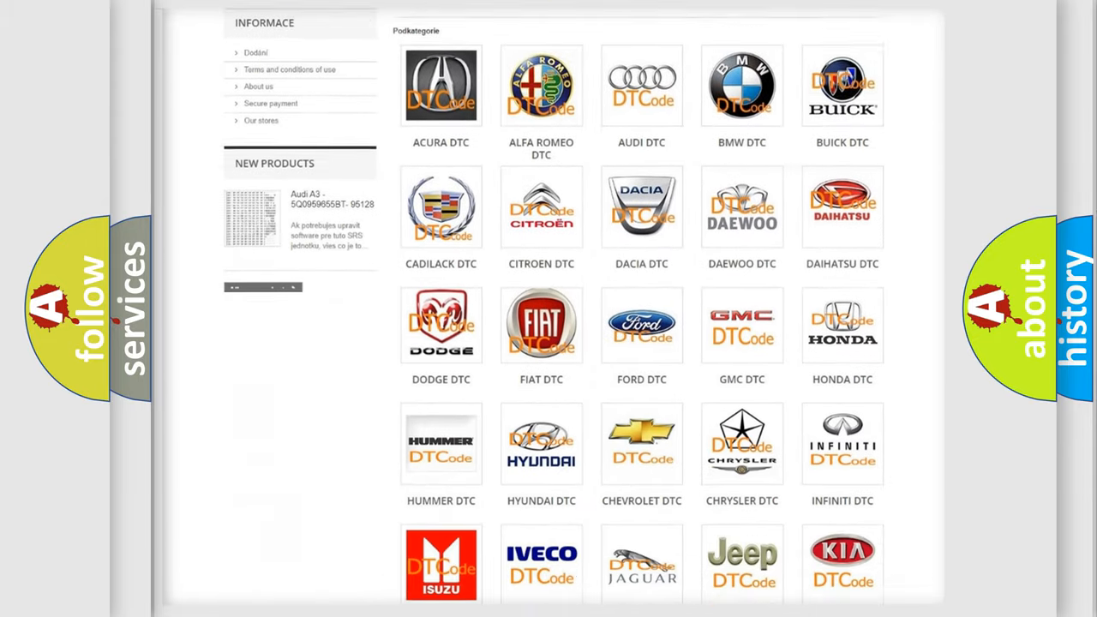
scroll("down", 3)
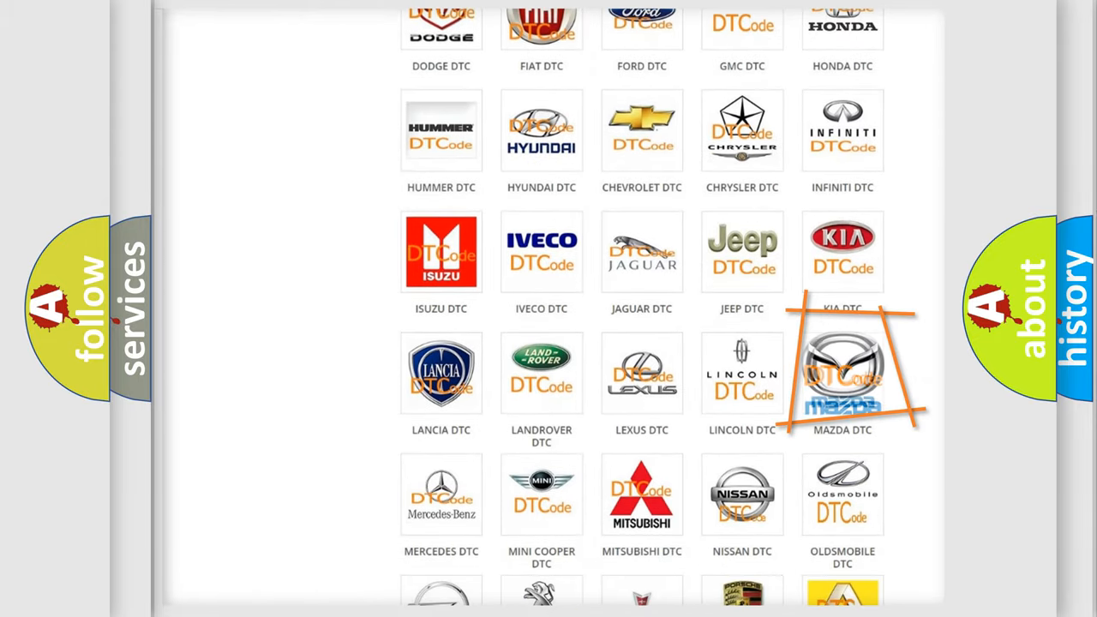